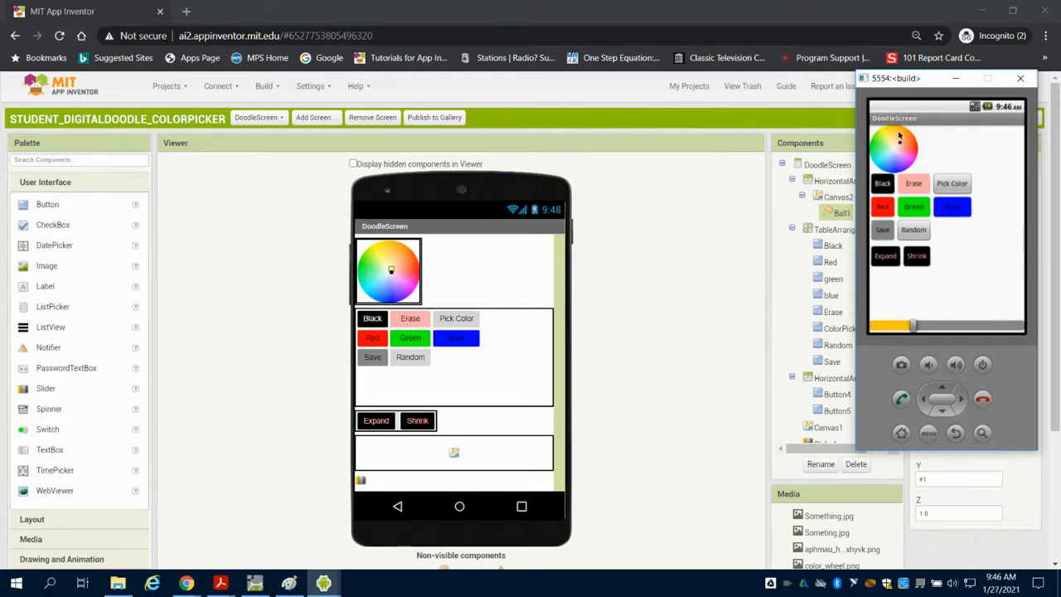
pyautogui.moveTo(912, 147)
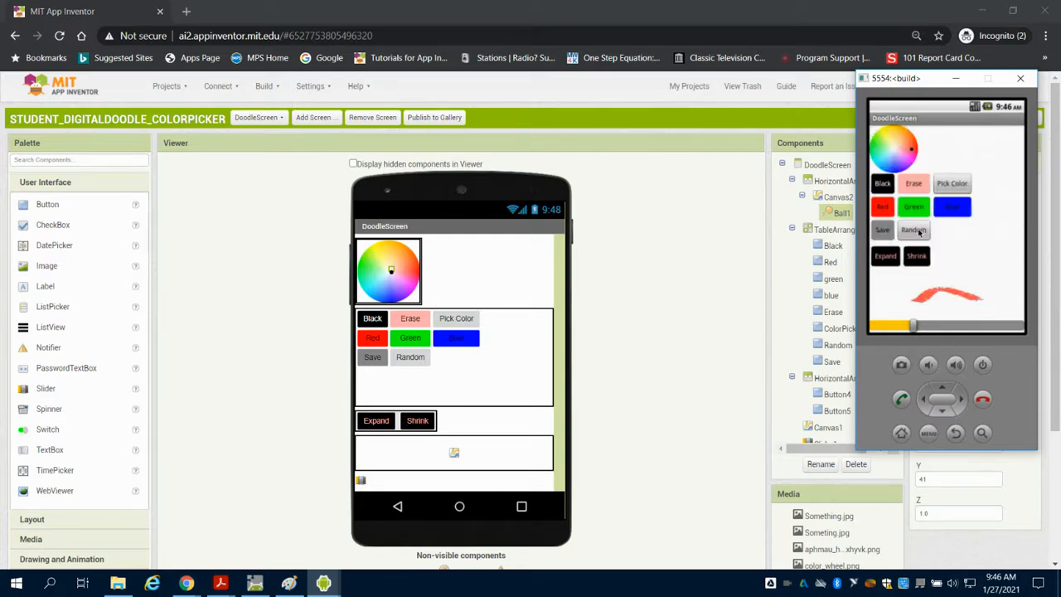
pyautogui.moveTo(882, 230)
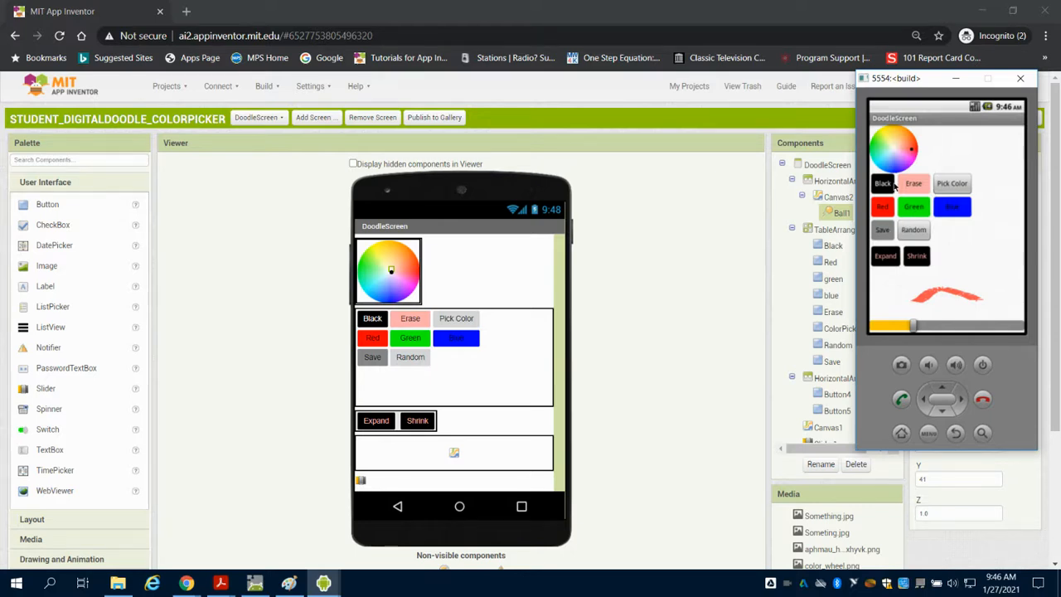
pyautogui.moveTo(916, 157)
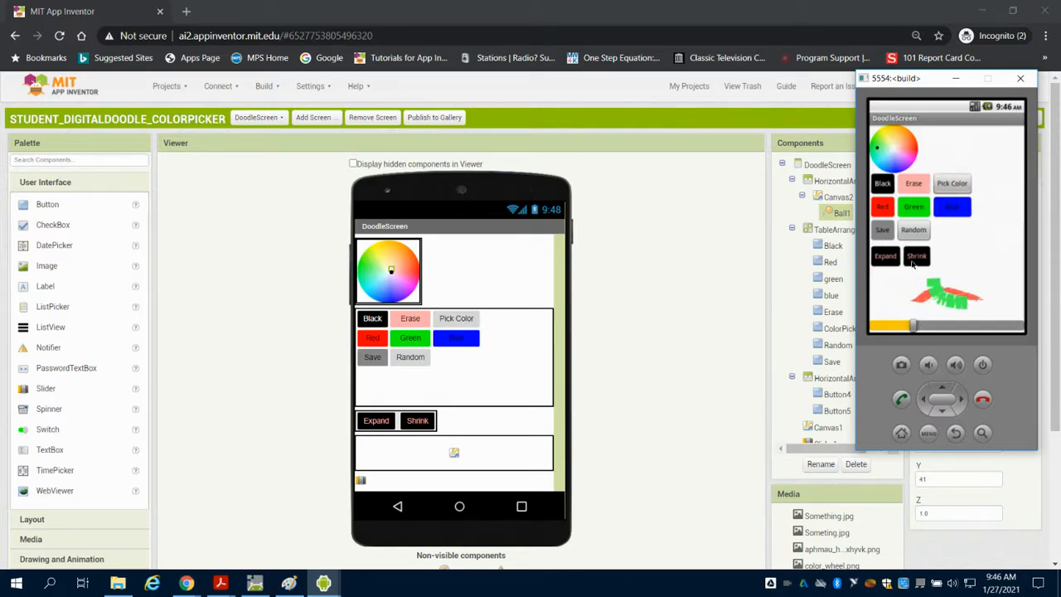
# Tap the Shrink button in the running emulator after drawing red and green strokes
pyautogui.click(885, 255)
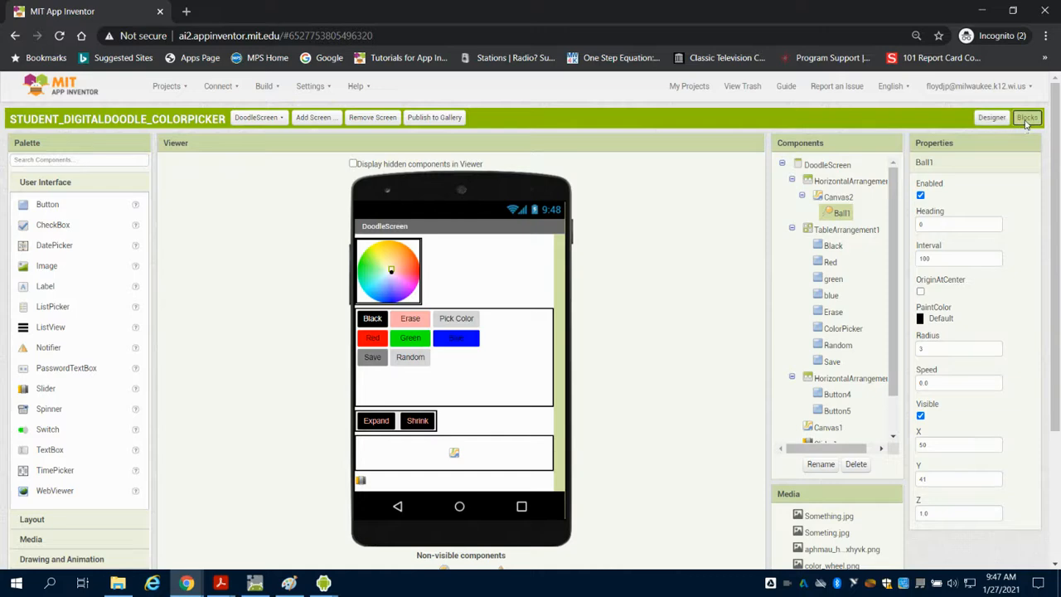
# Switch to the Blocks editor to review the Random.Click random-colour-list block
pyautogui.click(1026, 117)
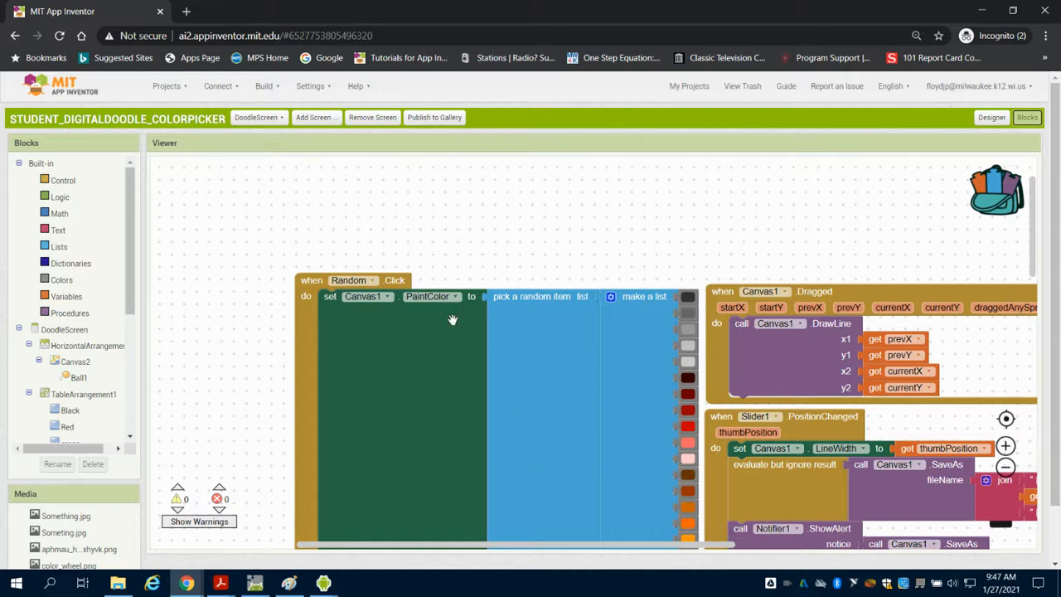
pyautogui.moveTo(380, 313)
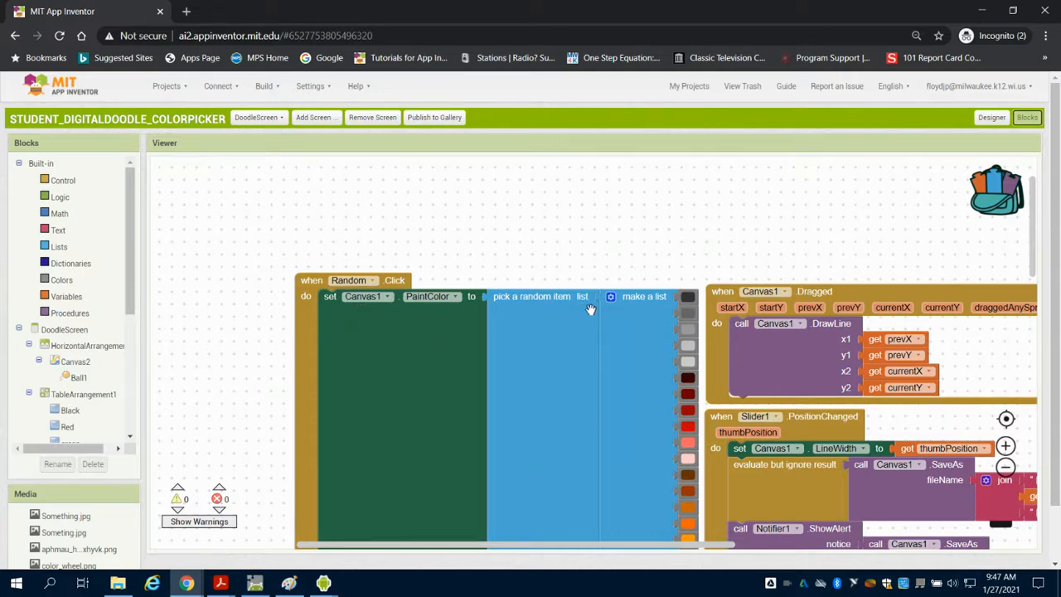
pyautogui.moveTo(634, 304)
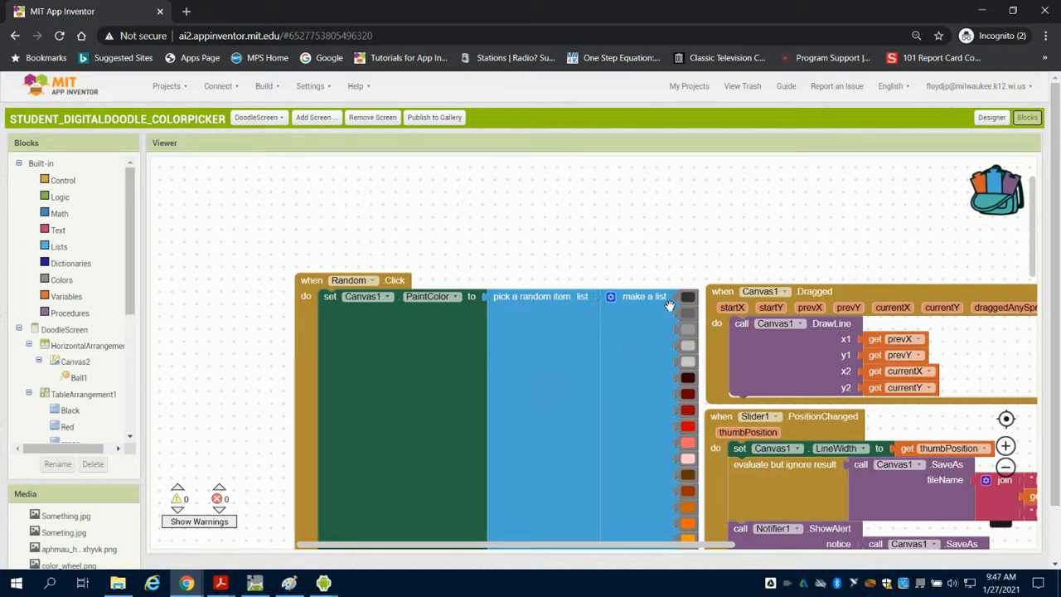
pyautogui.moveTo(312, 276)
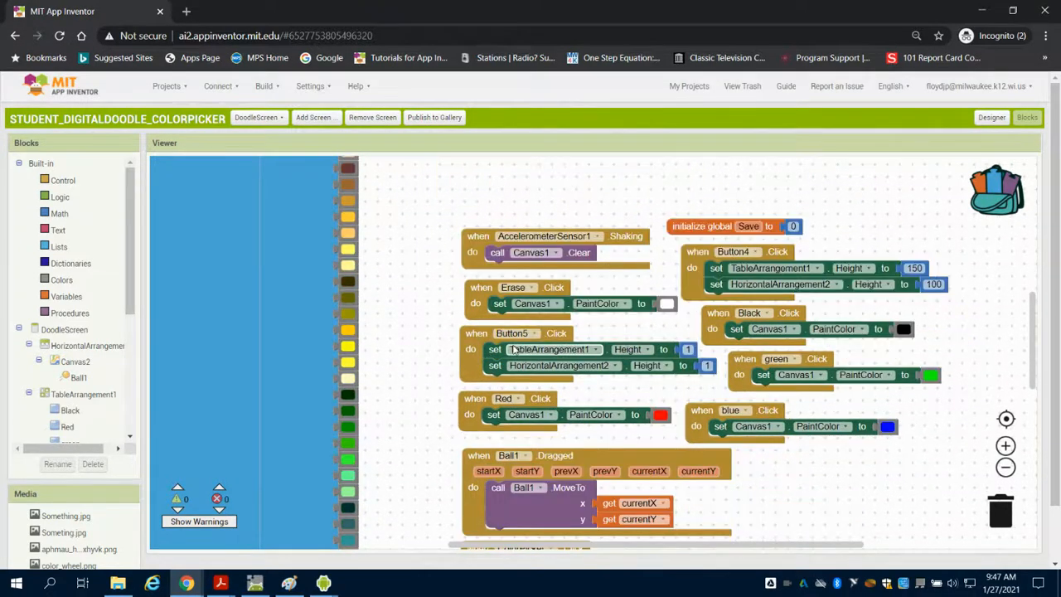
# Scroll the workspace to the ColorPicker.Click block reading Canvas2's pixel colour at Ball1
pyautogui.scroll(-3)
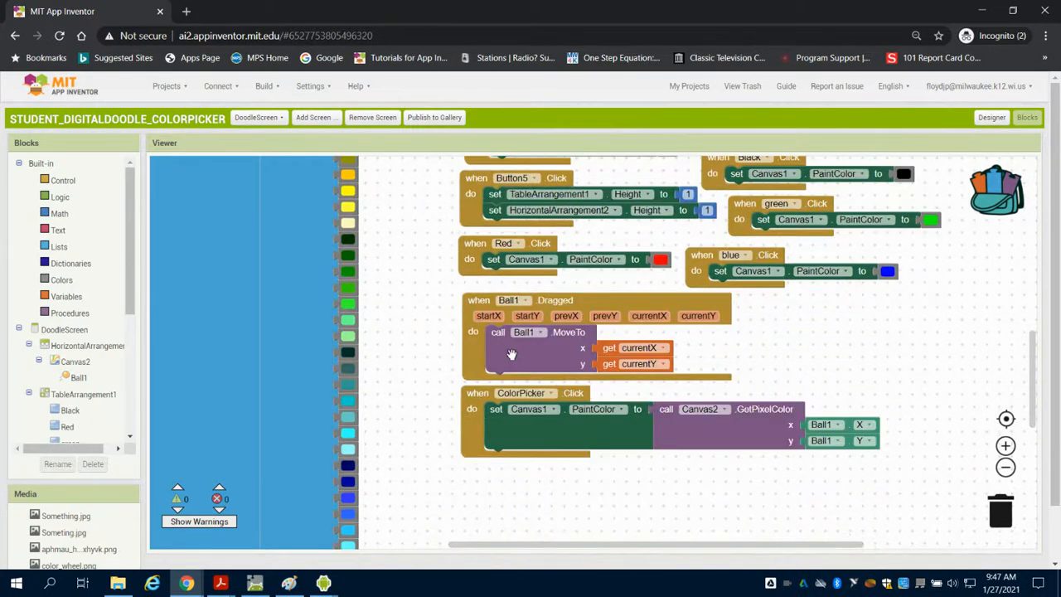
pyautogui.scroll(-3)
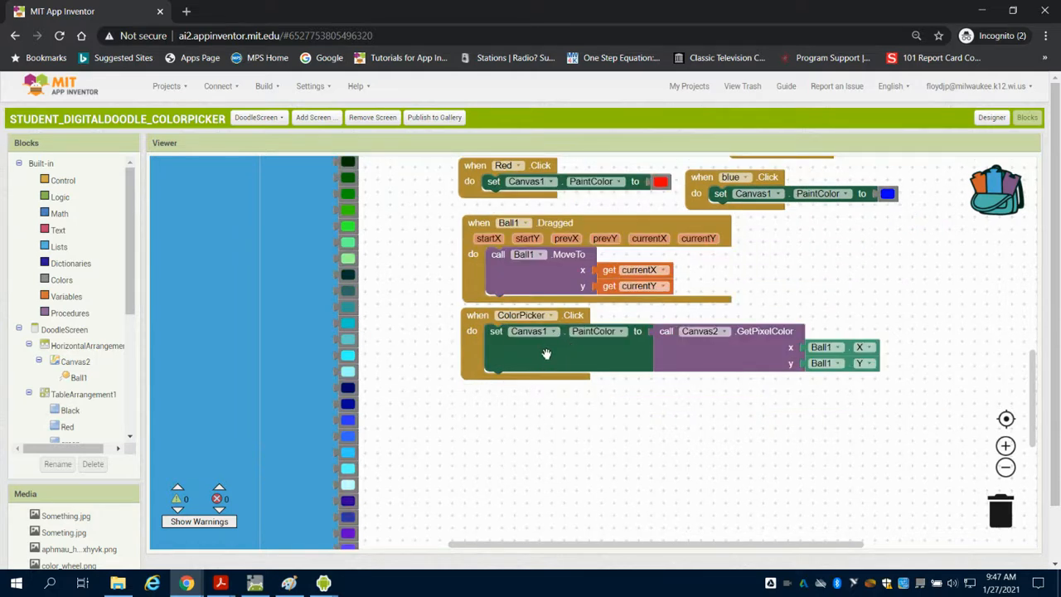
pyautogui.moveTo(526, 346)
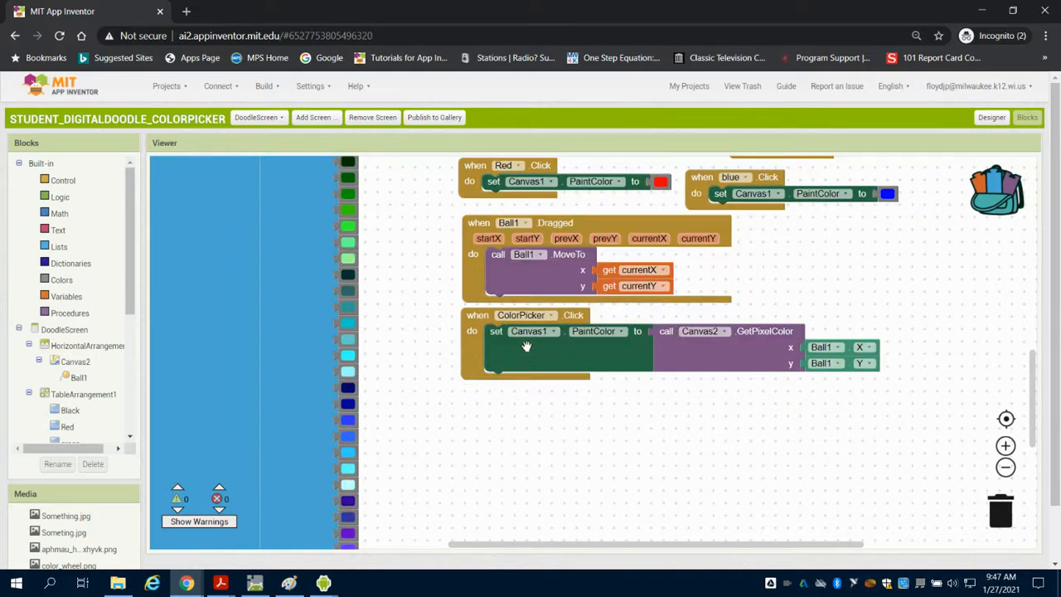
pyautogui.moveTo(554, 353)
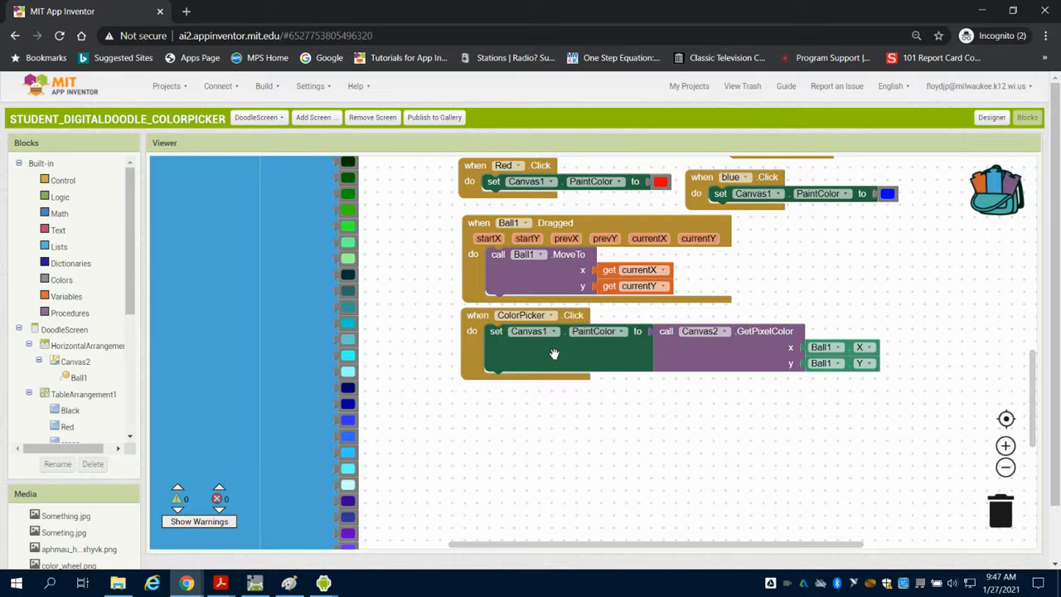
pyautogui.moveTo(544, 339)
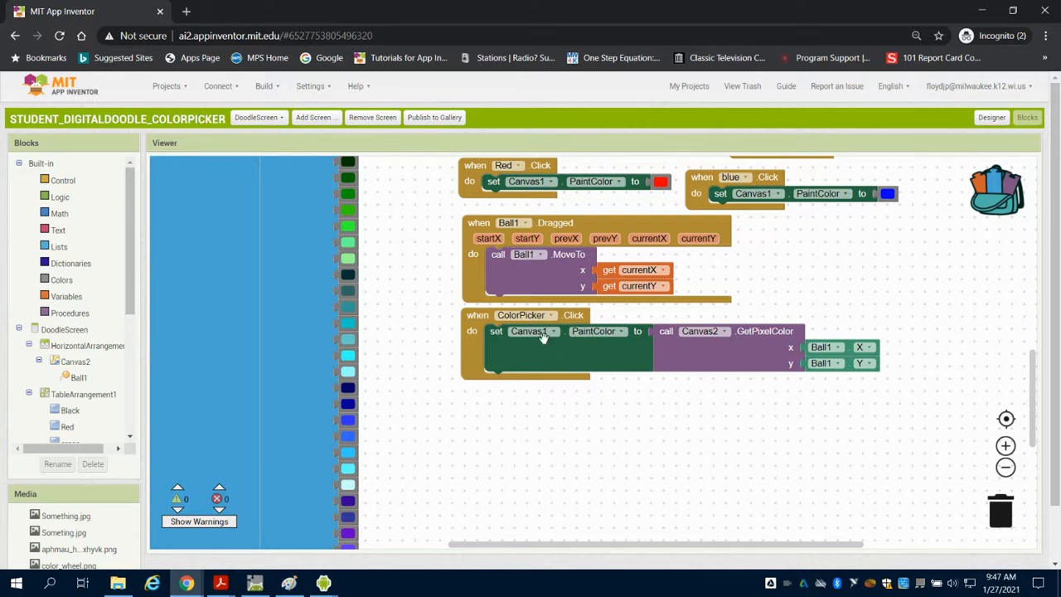
pyautogui.moveTo(578, 344)
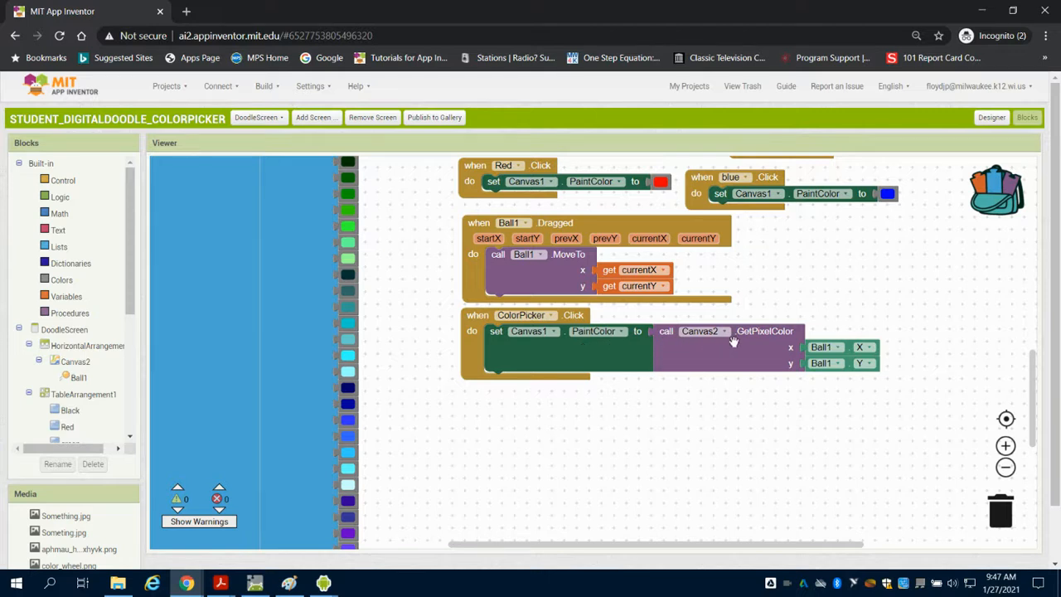
pyautogui.moveTo(732, 340)
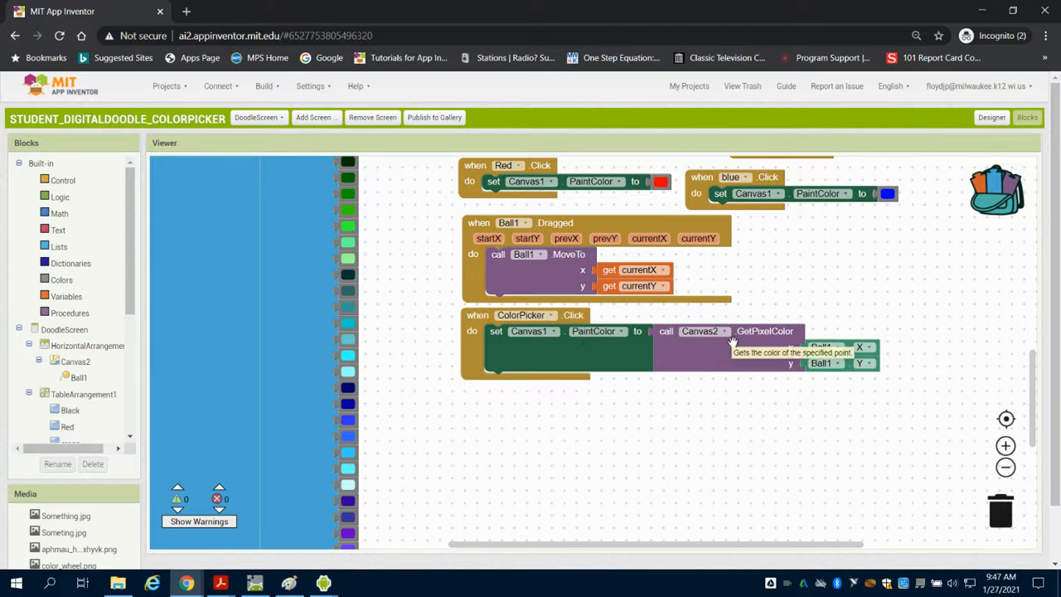
pyautogui.moveTo(796, 357)
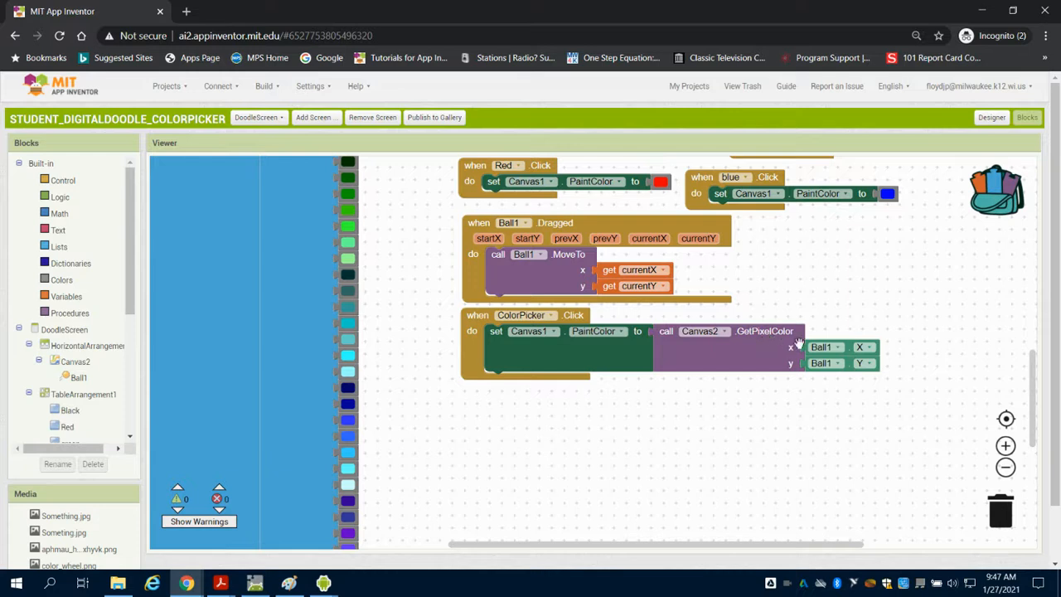
pyautogui.moveTo(841, 340)
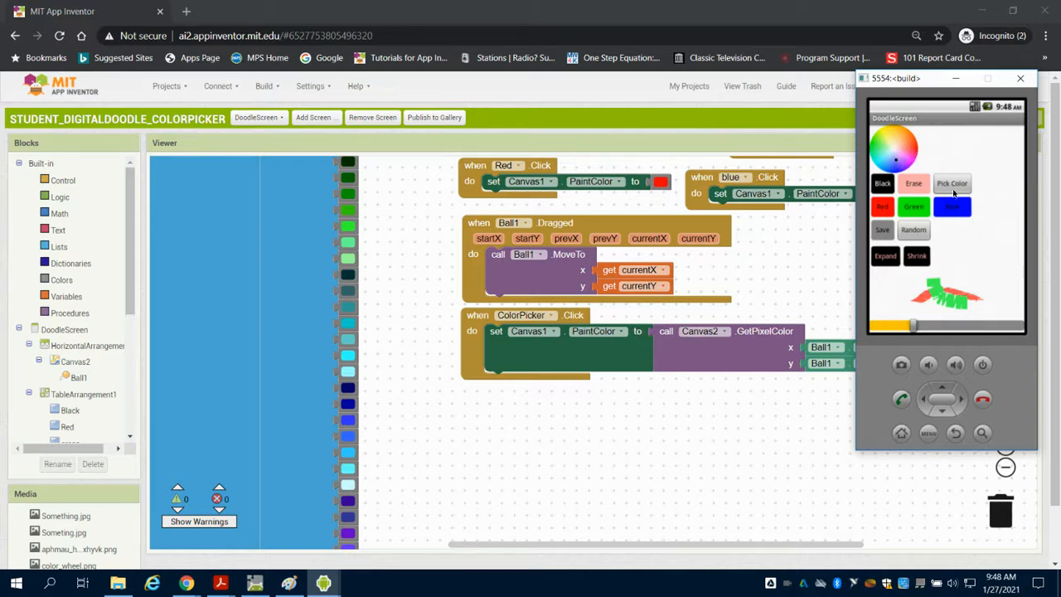
pyautogui.moveTo(763, 346)
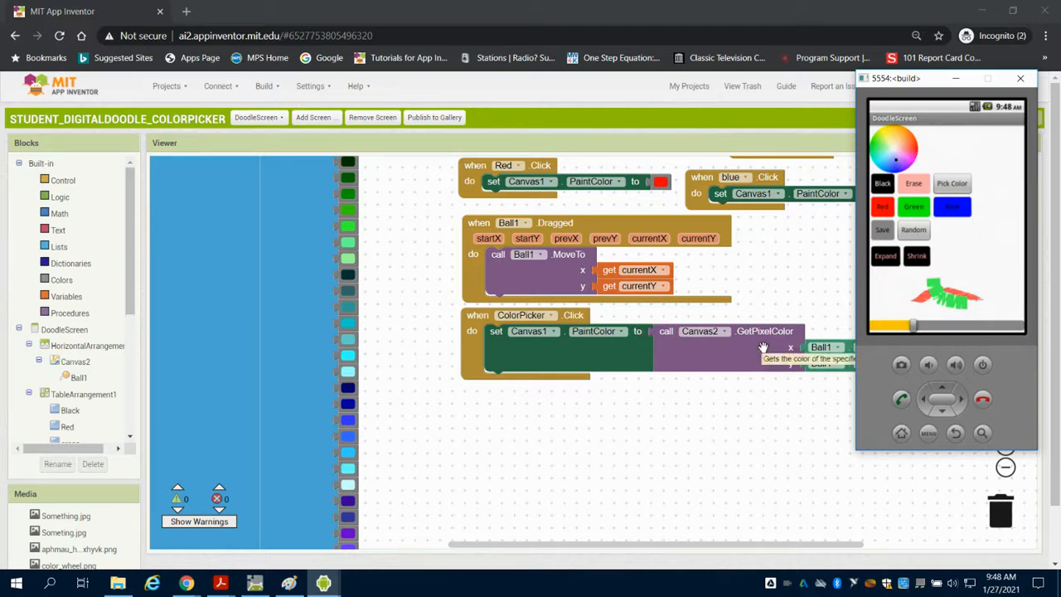
pyautogui.moveTo(757, 348)
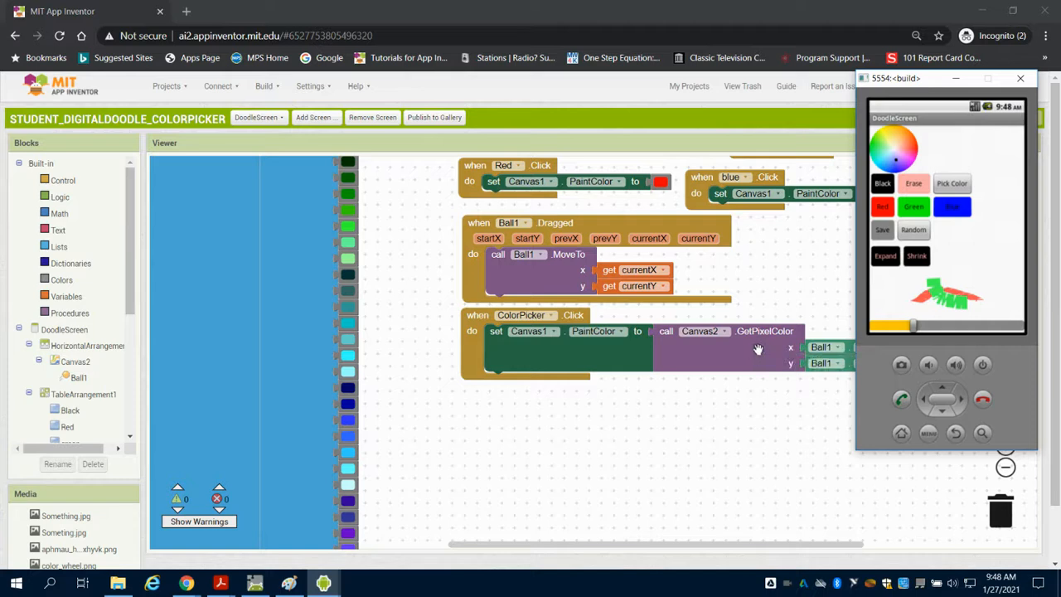
pyautogui.click(1020, 78)
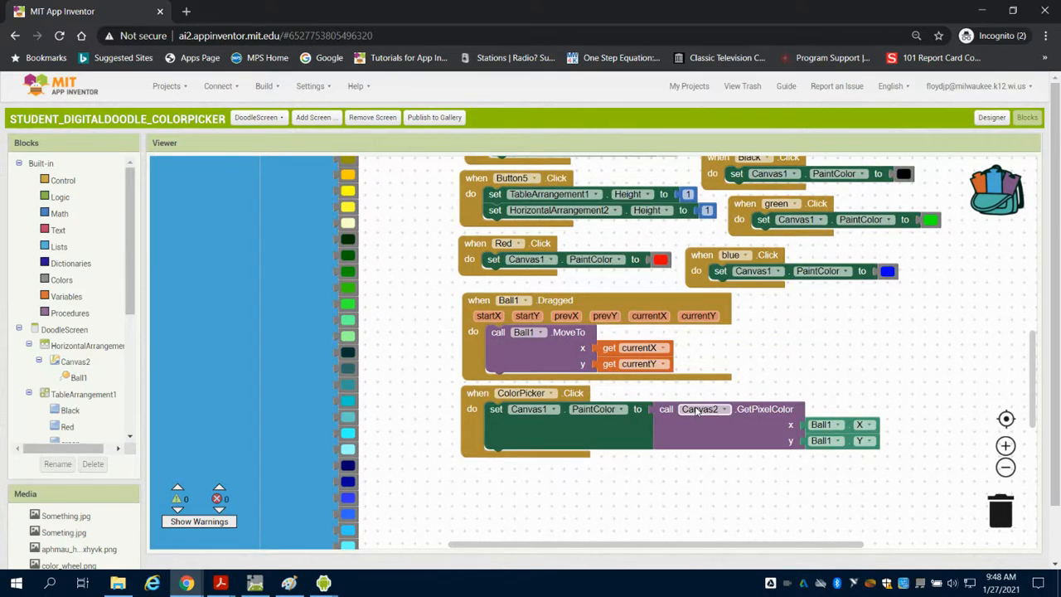
# Review the Button4/Button5 height blocks, then tap Shrink and Expand in the emulator
pyautogui.scroll(-3)
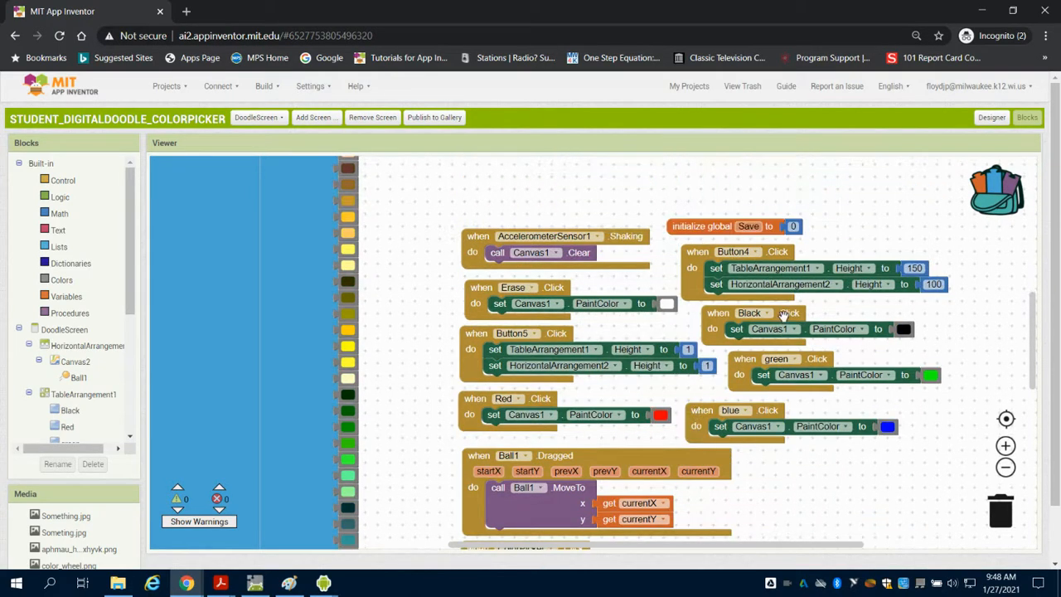
pyautogui.moveTo(771, 336)
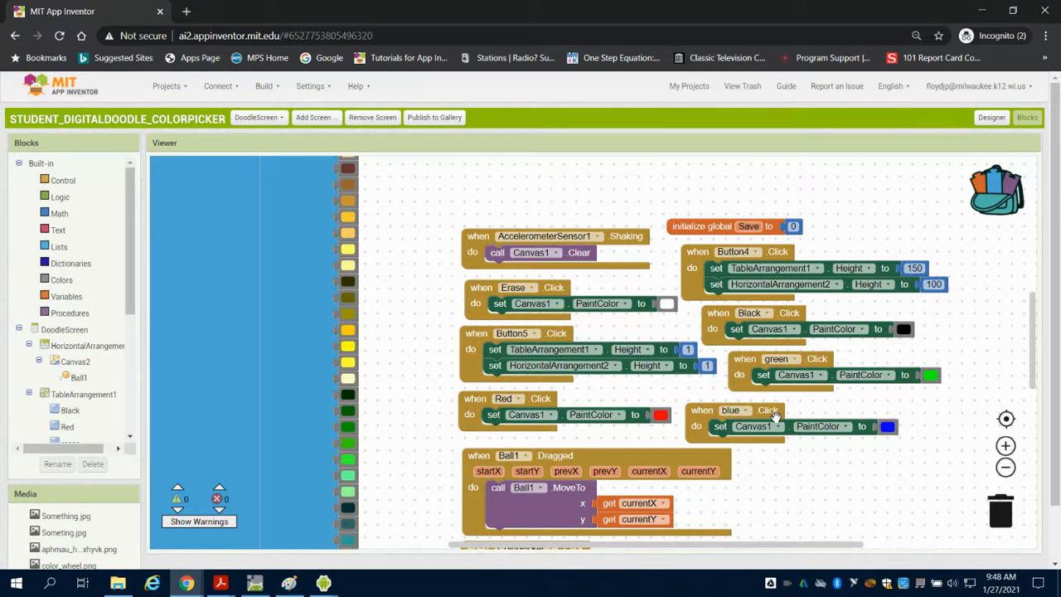
pyautogui.moveTo(760, 331)
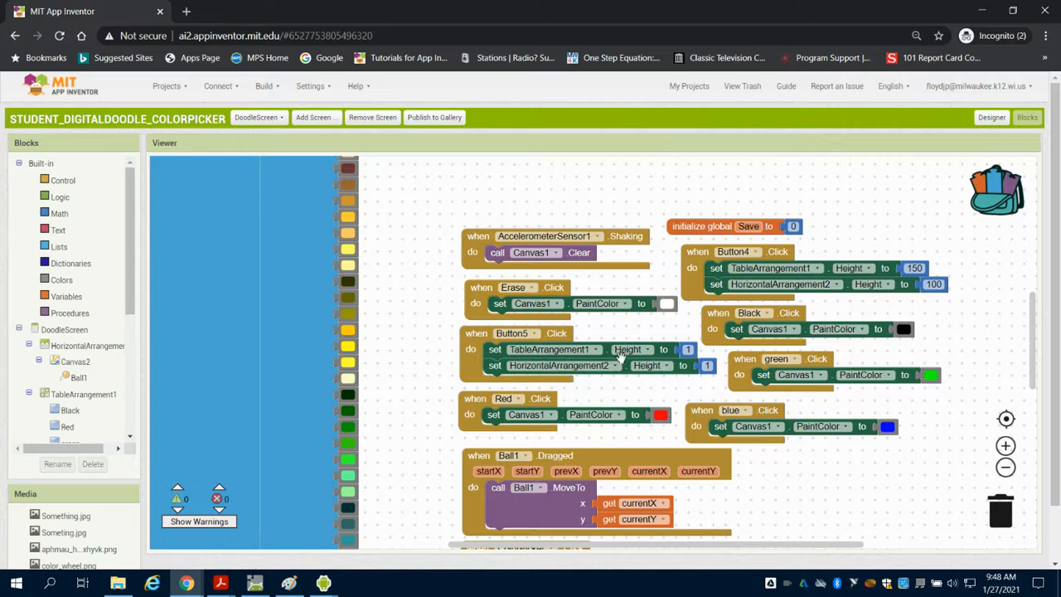
pyautogui.moveTo(619, 356)
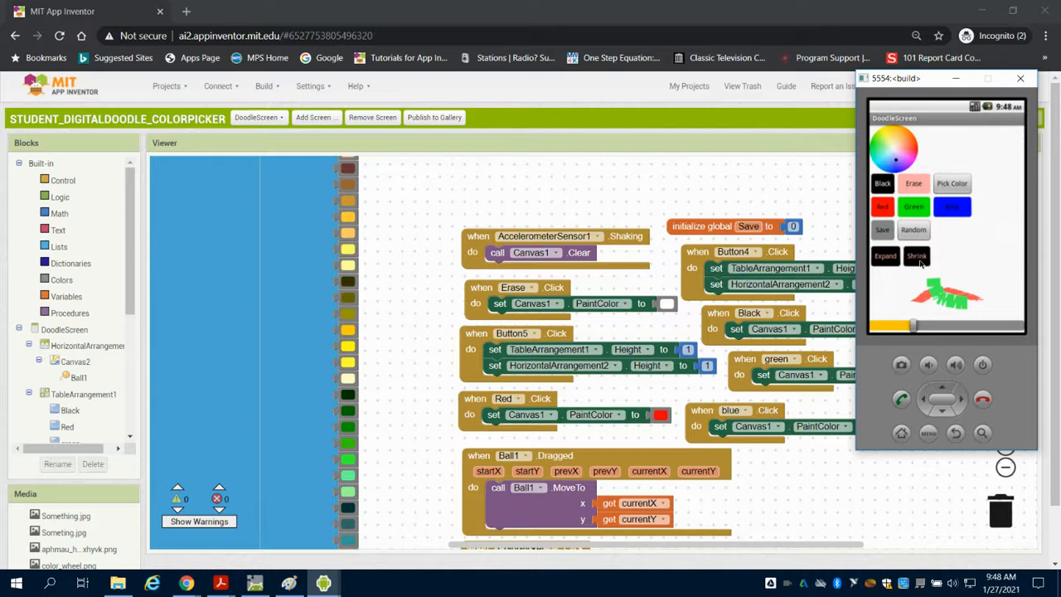
pyautogui.click(916, 256)
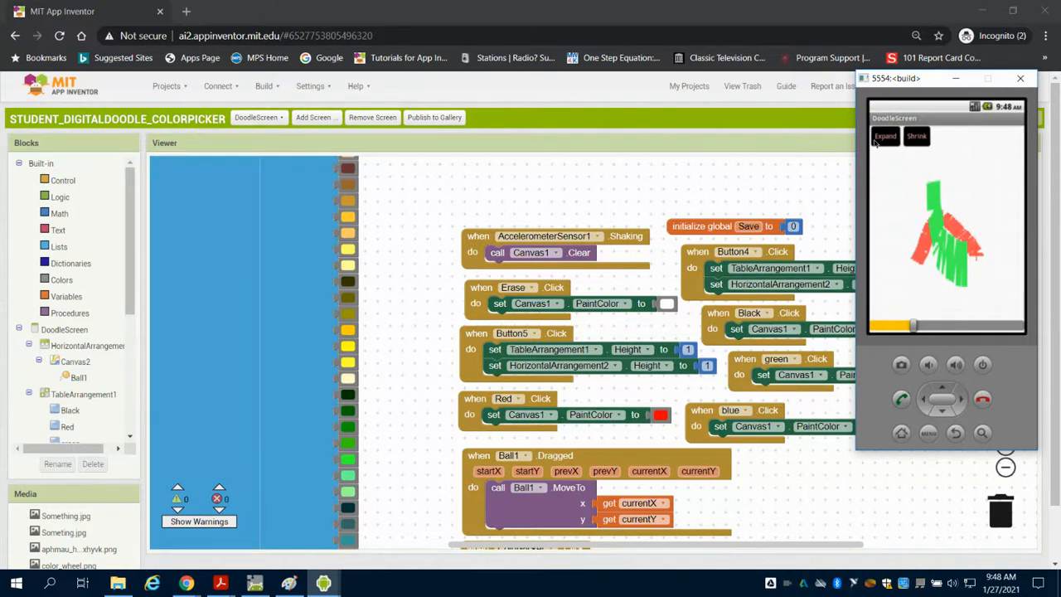
pyautogui.click(1019, 78)
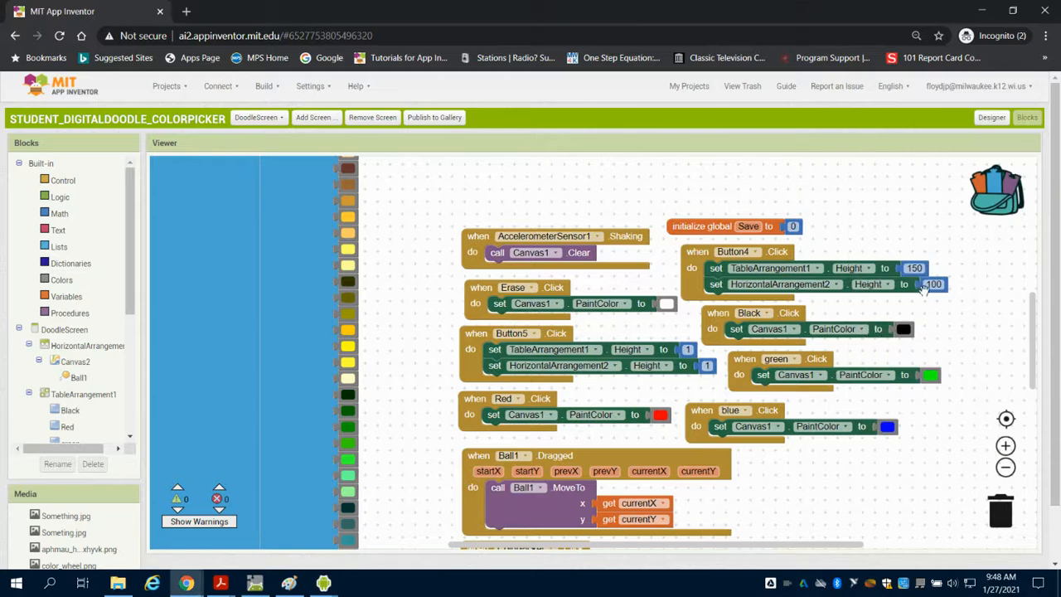
pyautogui.click(933, 285)
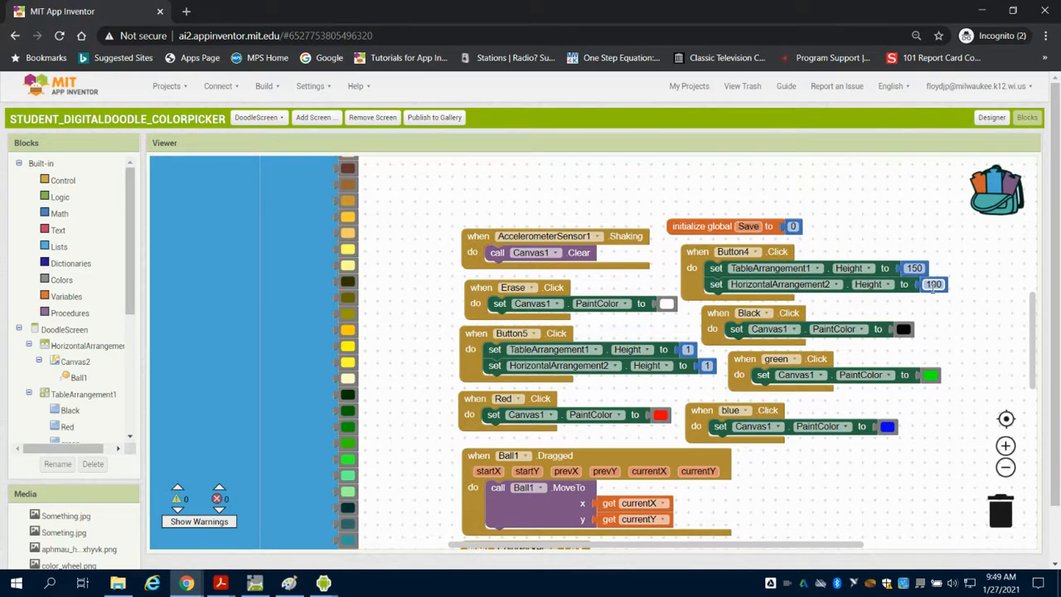
pyautogui.write('100')
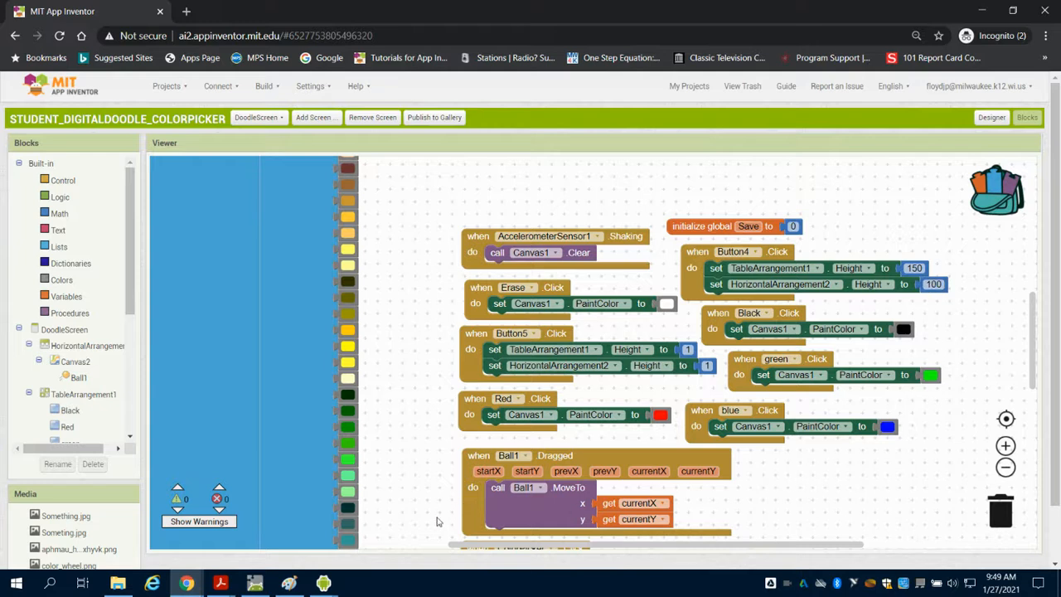